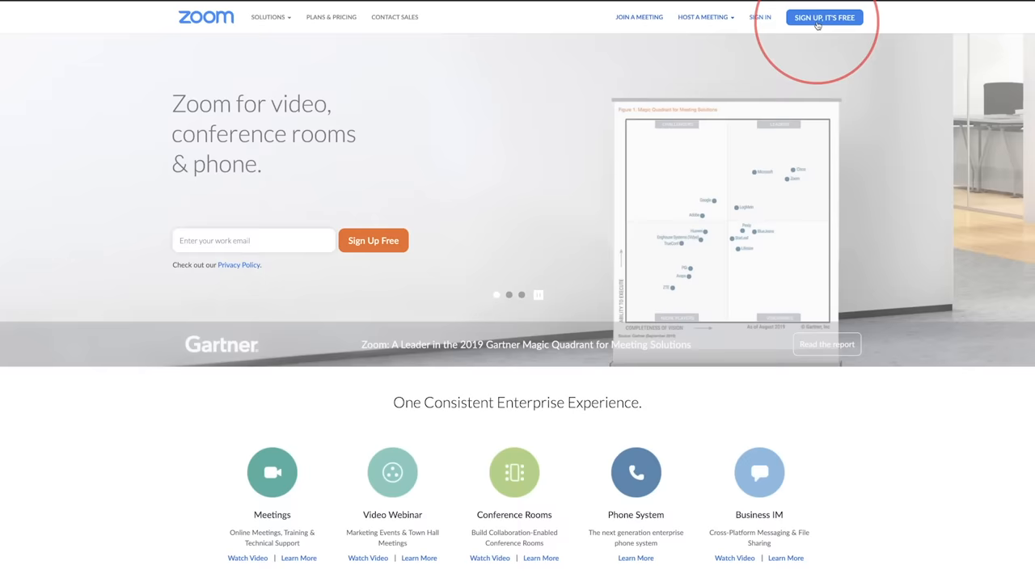
- Begin the free Zoom account sign-up on zoom.us with a work email
left_click(825, 16)
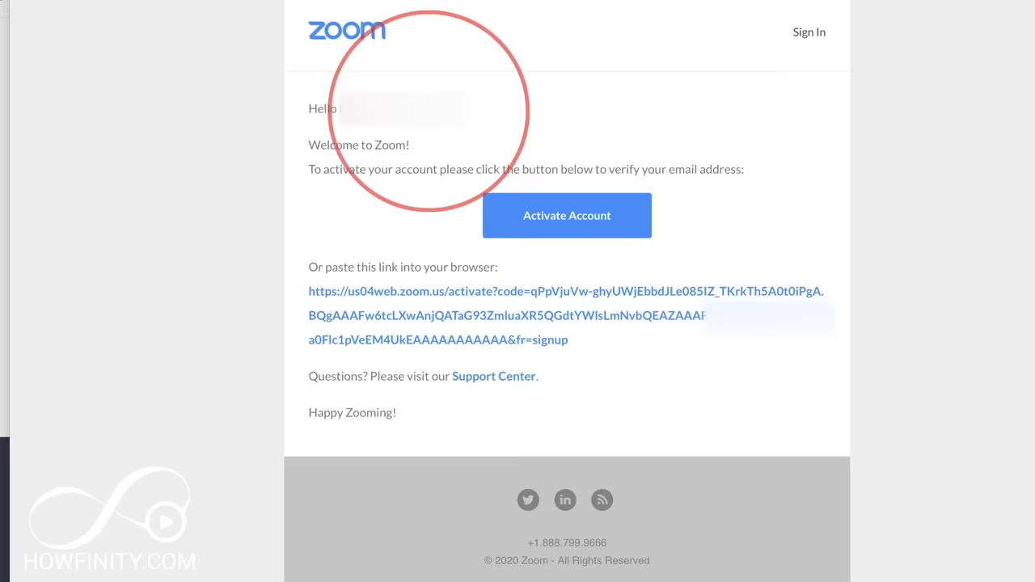
- Activate the new Zoom account from the welcome email
left_click(566, 215)
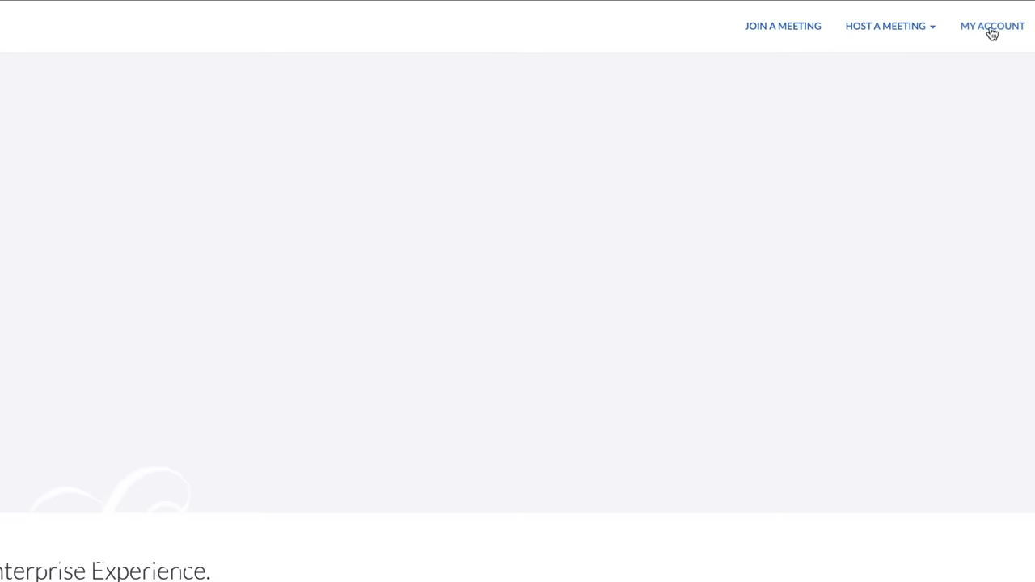
- Host a meeting with video on from the Zoom website's Host a Meeting menu
left_click(885, 26)
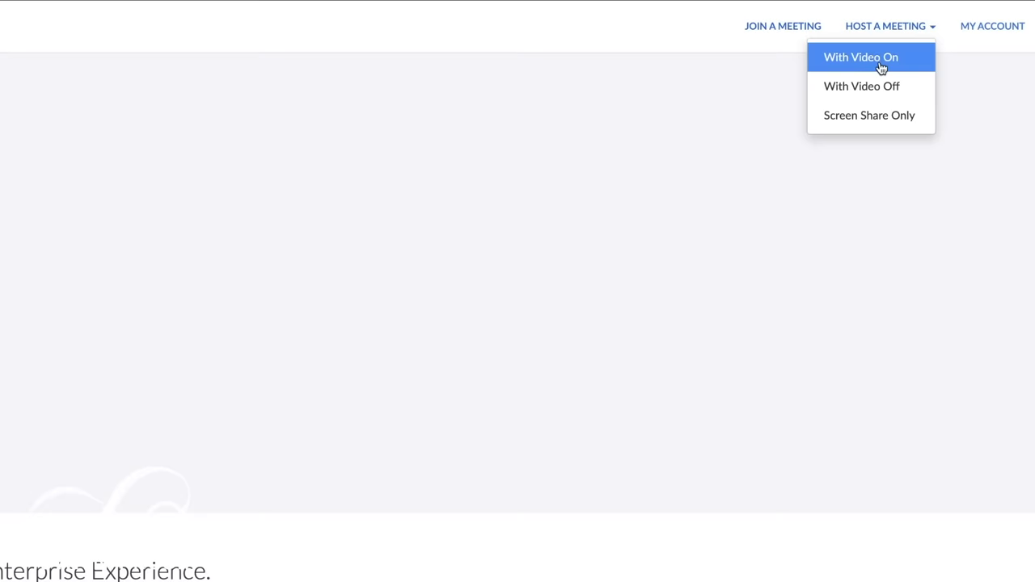
left_click(861, 56)
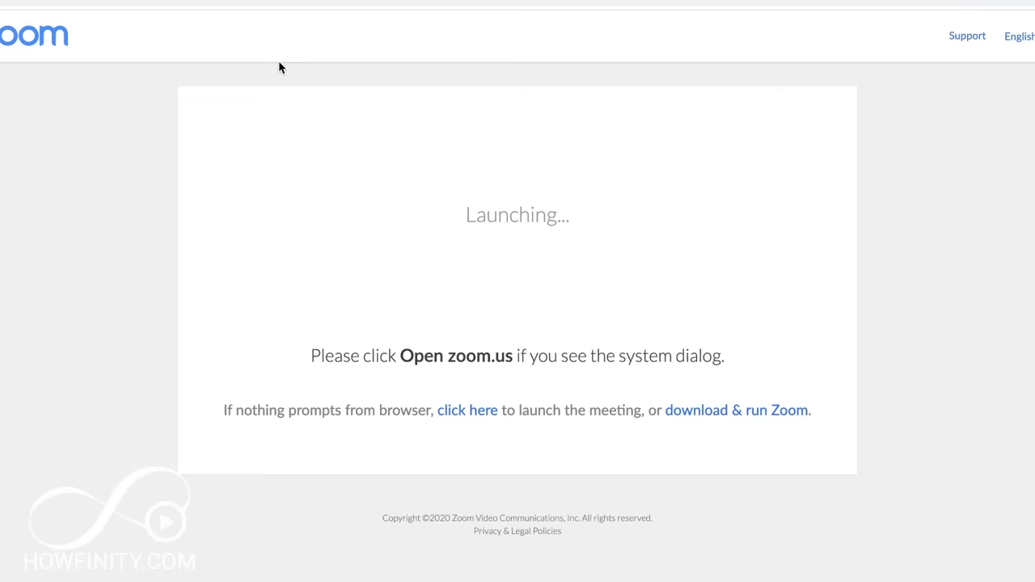
scroll("down", 3)
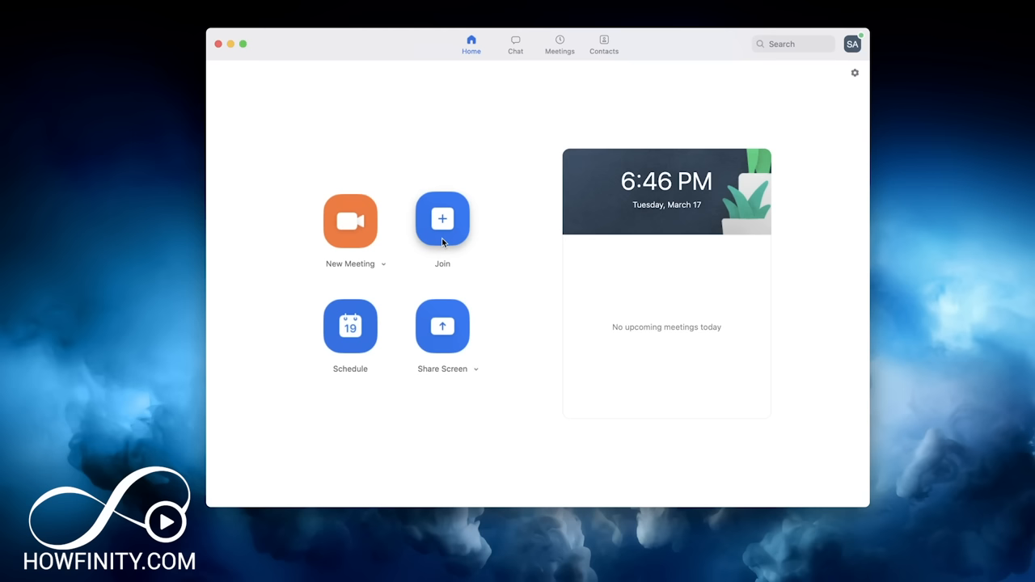
mouse_move(350, 220)
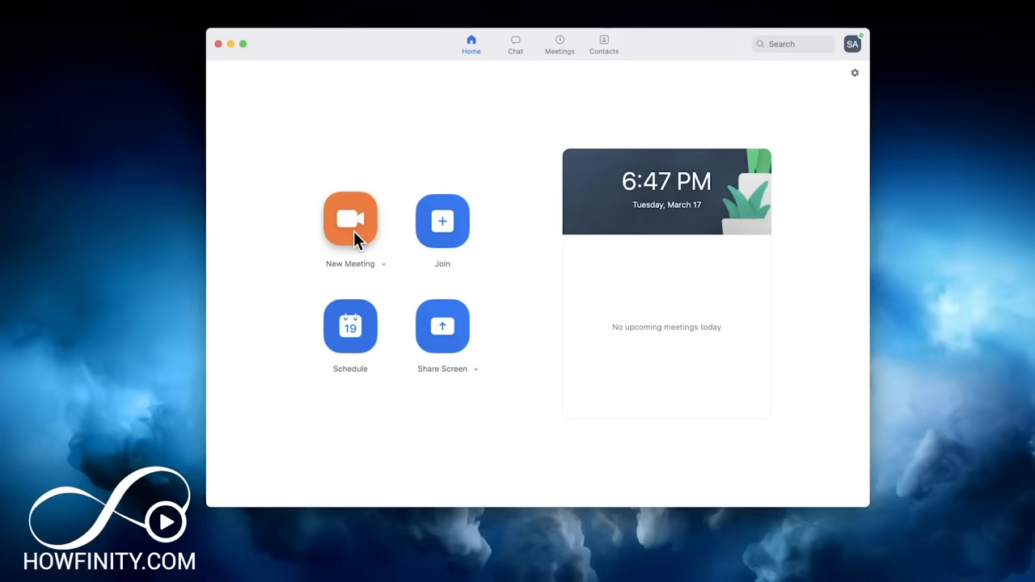
- Start a new instant meeting from the Zoom Home tab
left_click(349, 220)
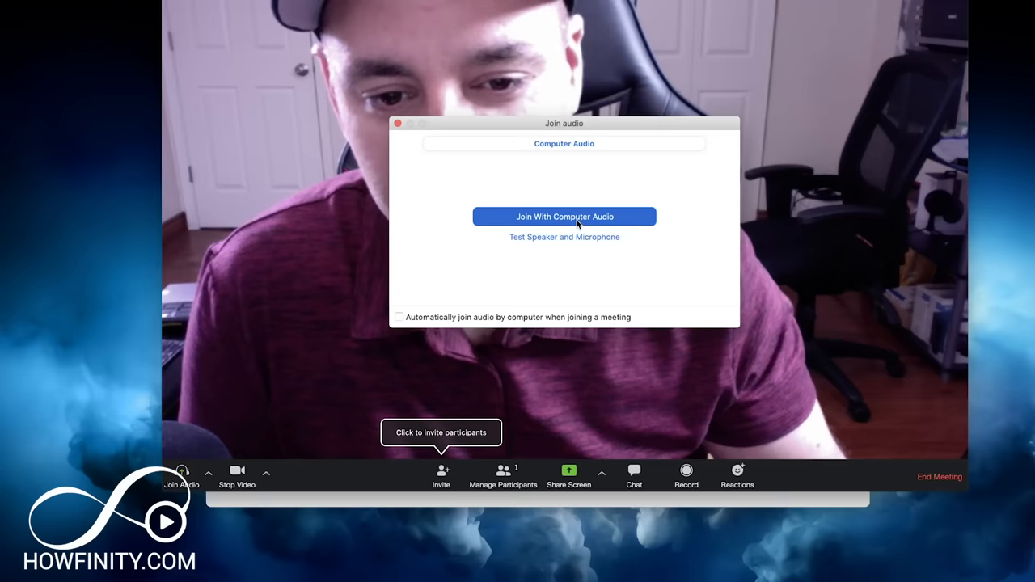
- Join the meeting with computer audio and mute the microphone
left_click(563, 216)
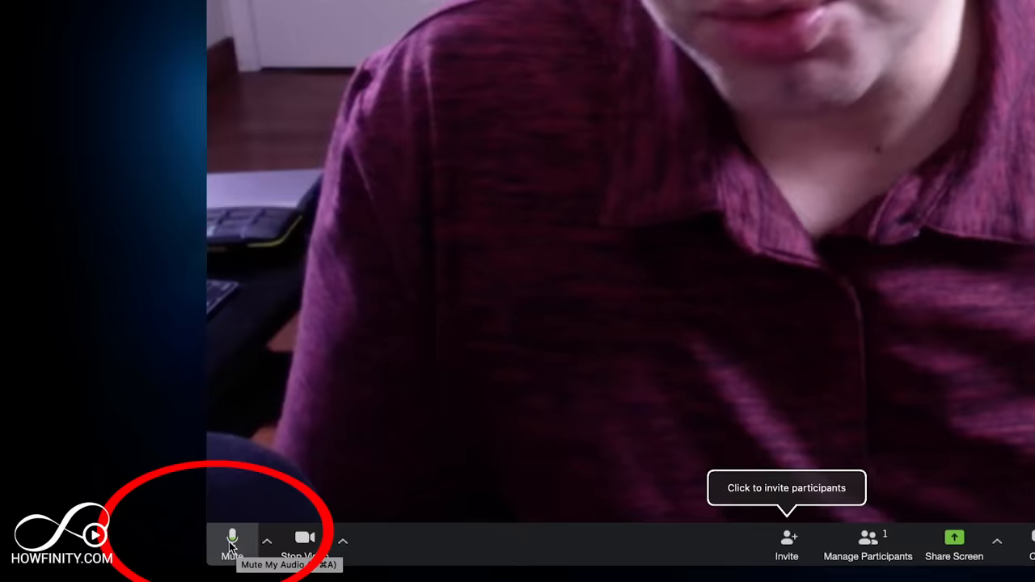
left_click(233, 542)
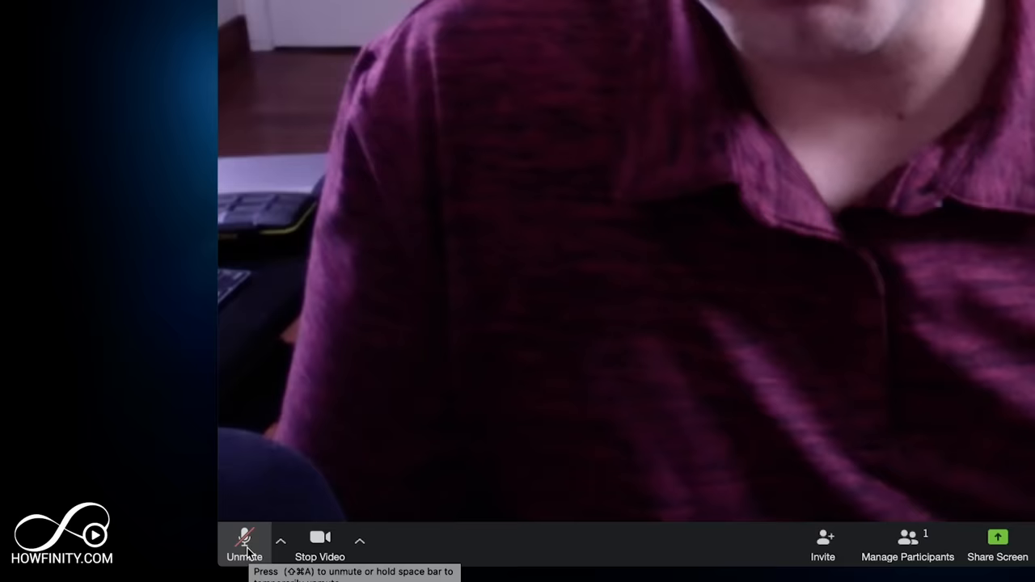
- Unmute the microphone and review the audio device list, keeping the current devices
left_click(282, 540)
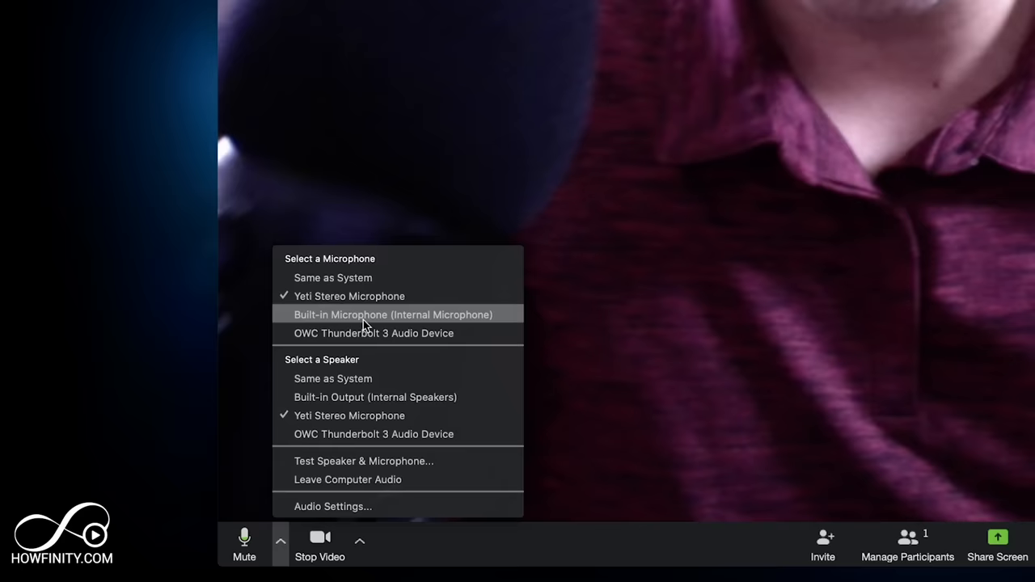
mouse_move(360, 350)
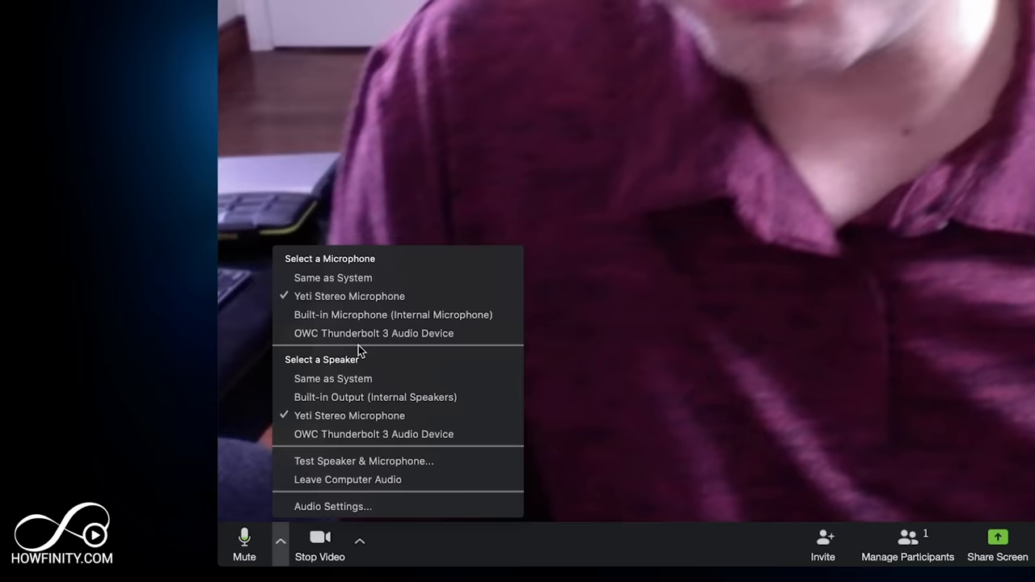
left_click(321, 547)
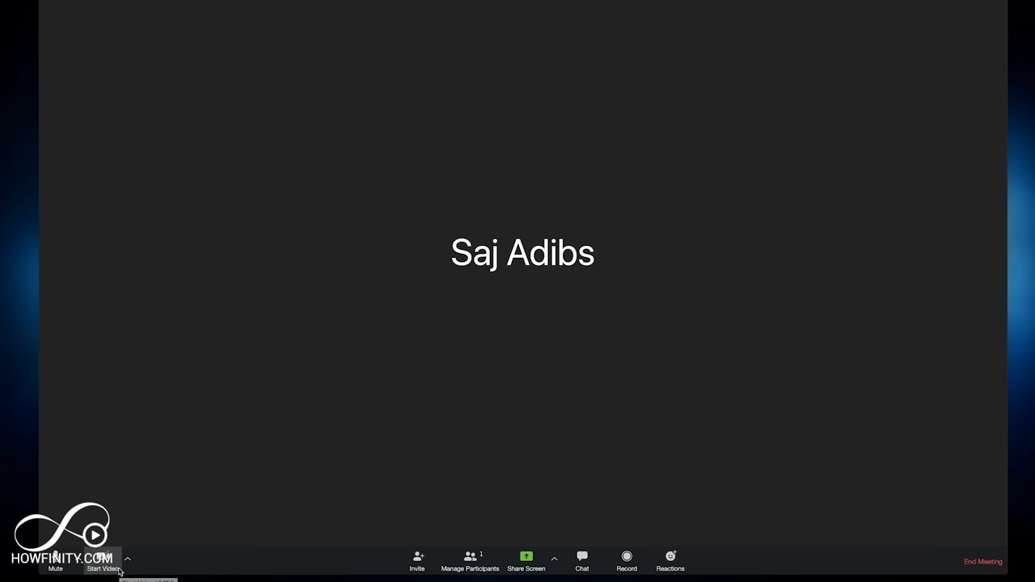
- Turn on the camera so the host's live video shows
left_click(101, 561)
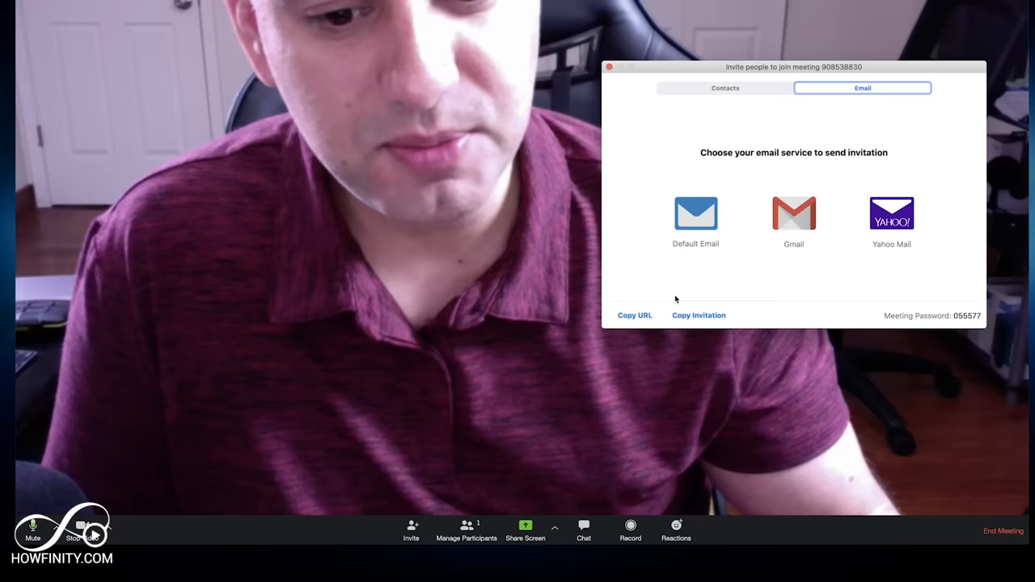
- Copy the meeting's join URL and paste it into a new Notes note
left_click(635, 316)
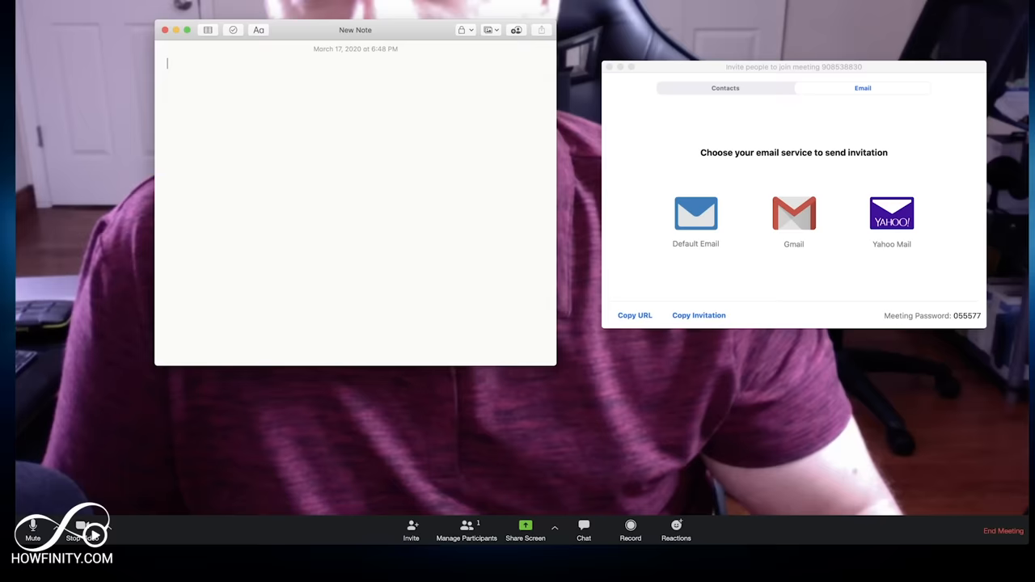
left_click(634, 315)
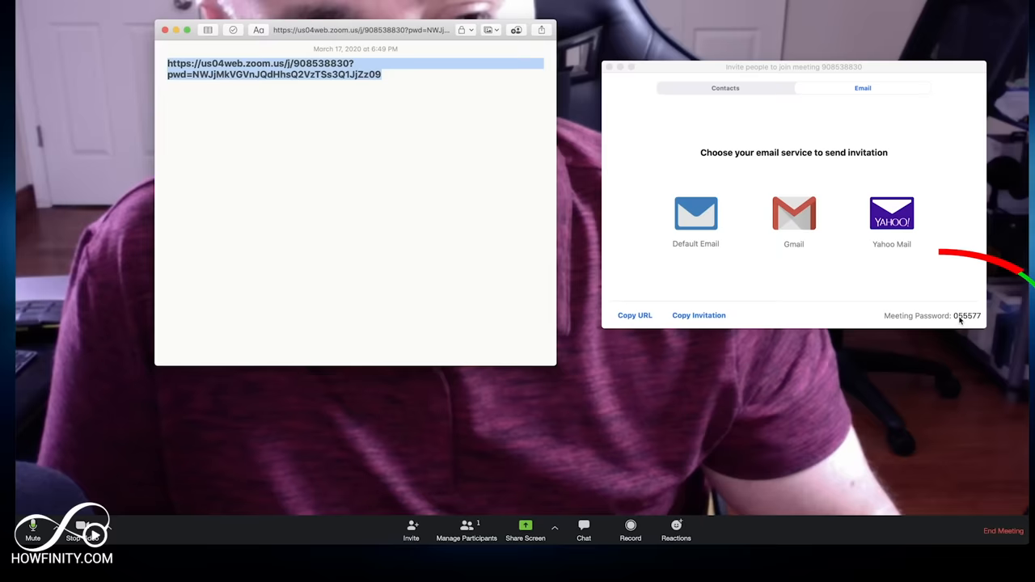
left_click(239, 94)
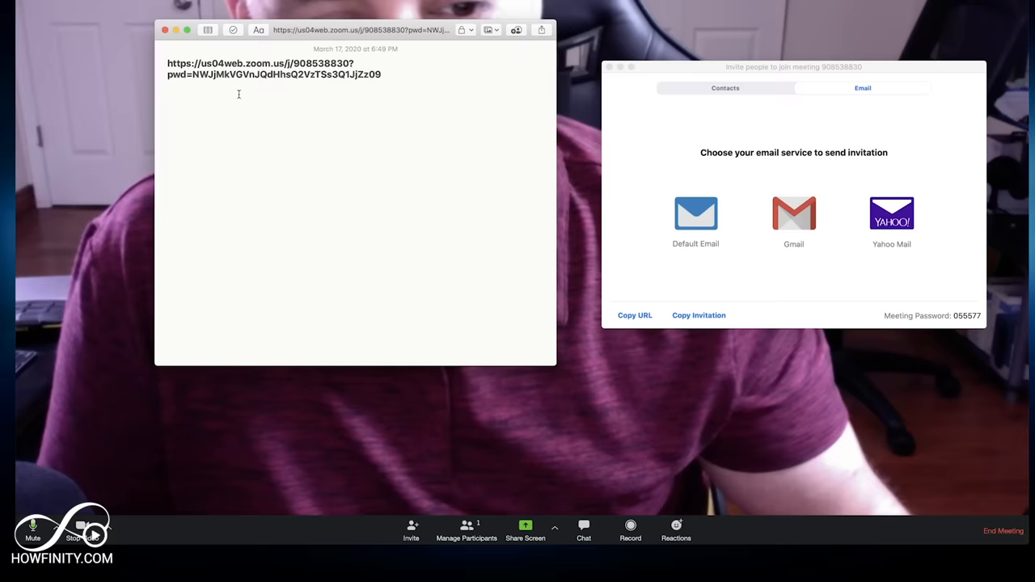
left_click(696, 218)
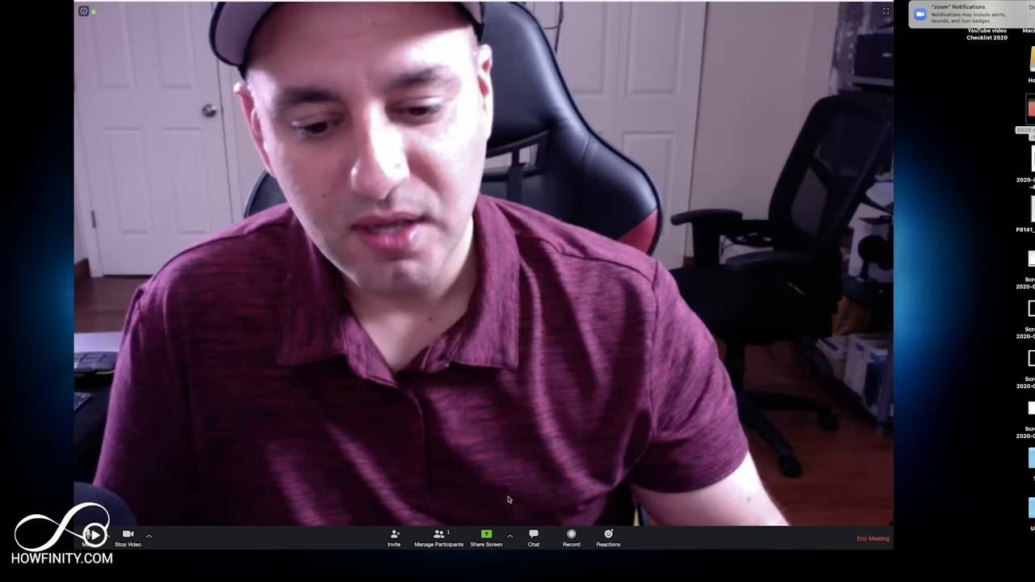
- Show the Participants panel listing only the host and unmute all participants
left_click(438, 537)
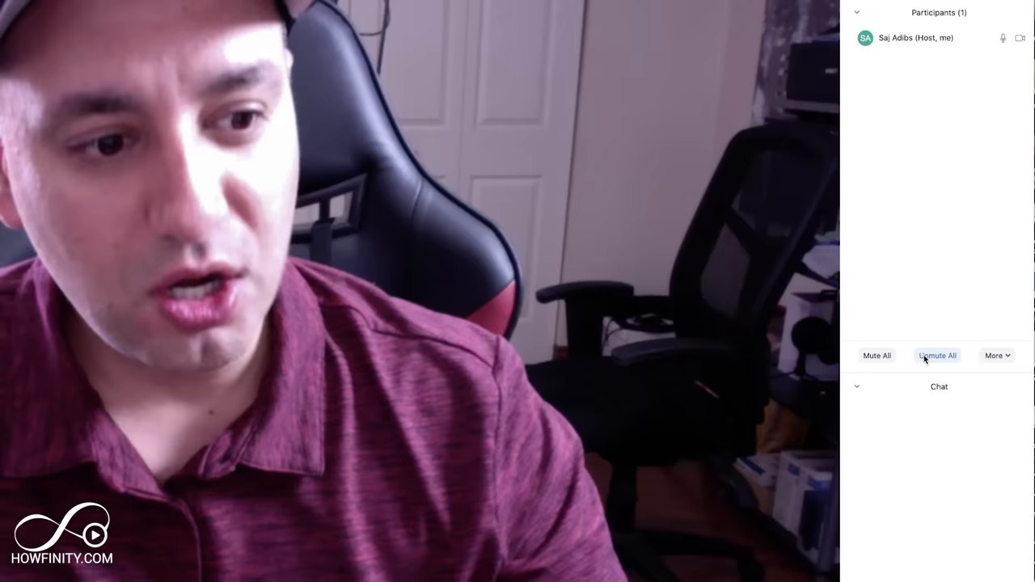
left_click(996, 356)
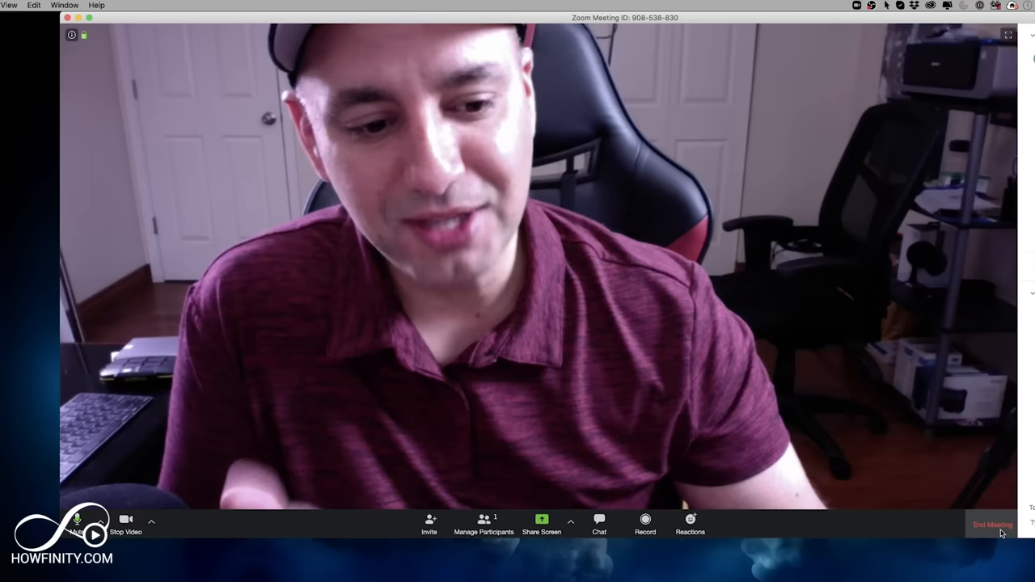
- End the meeting for all and return to the Zoom Home tab
left_click(993, 525)
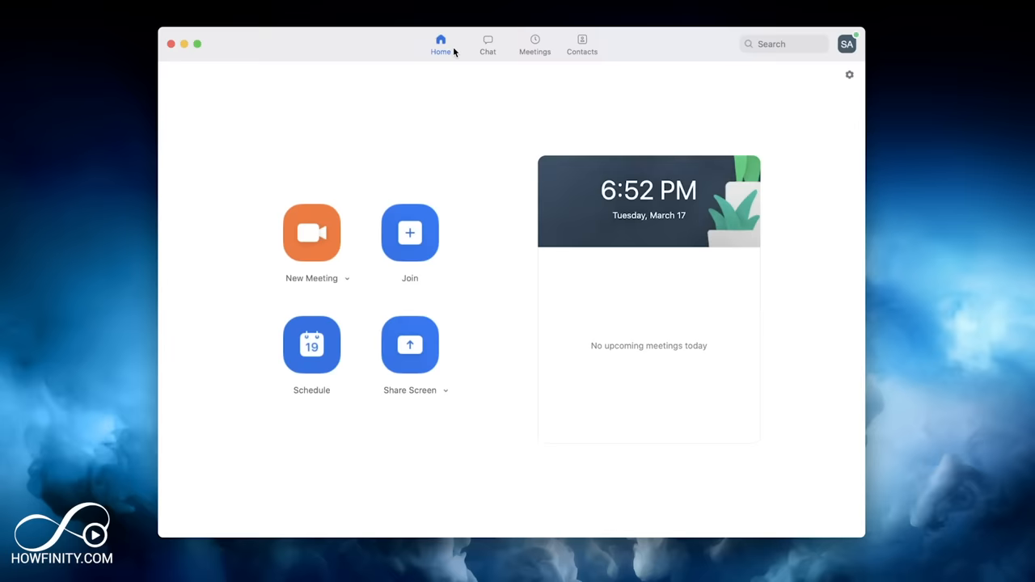
left_click(582, 43)
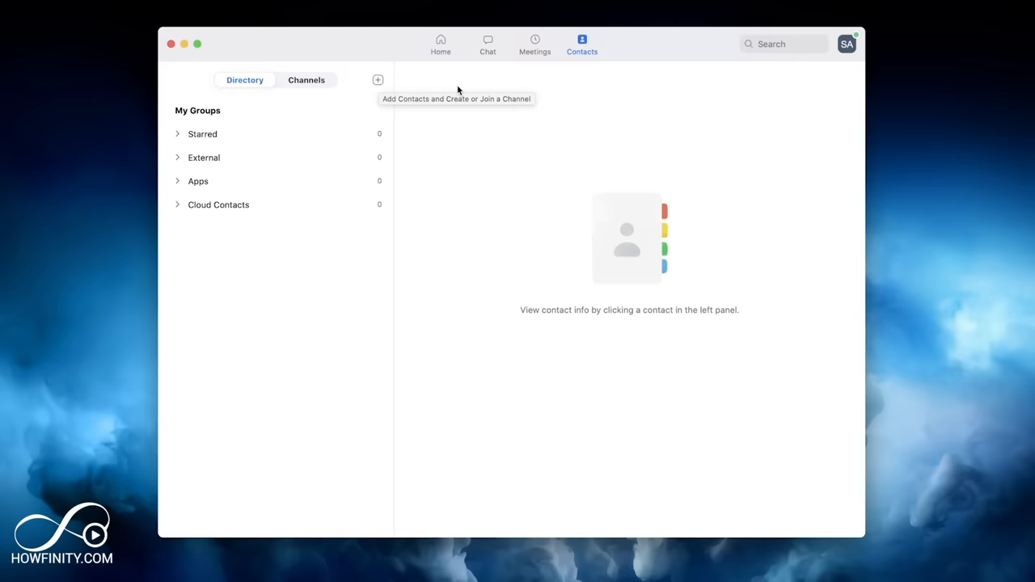
left_click(307, 79)
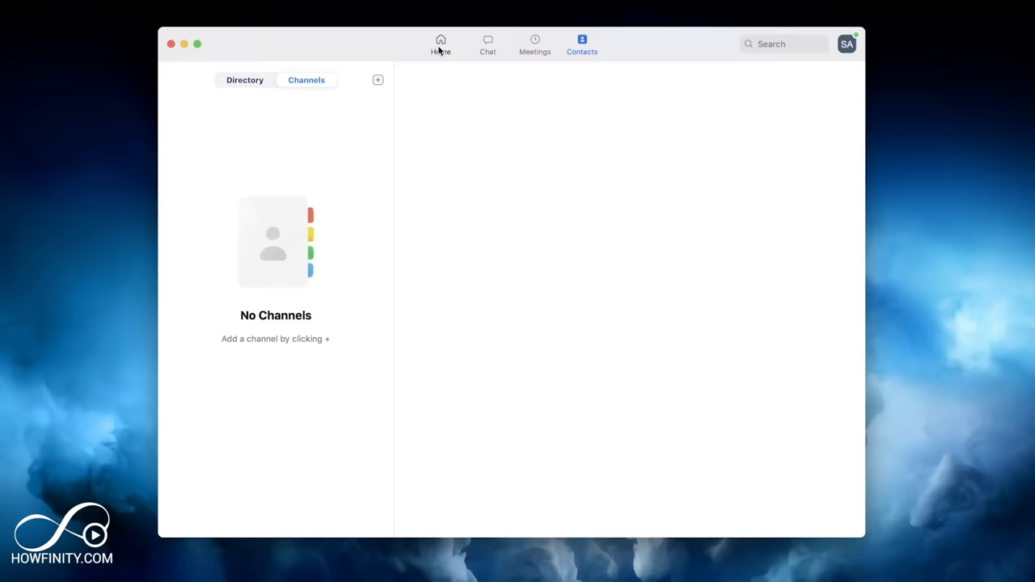
left_click(440, 44)
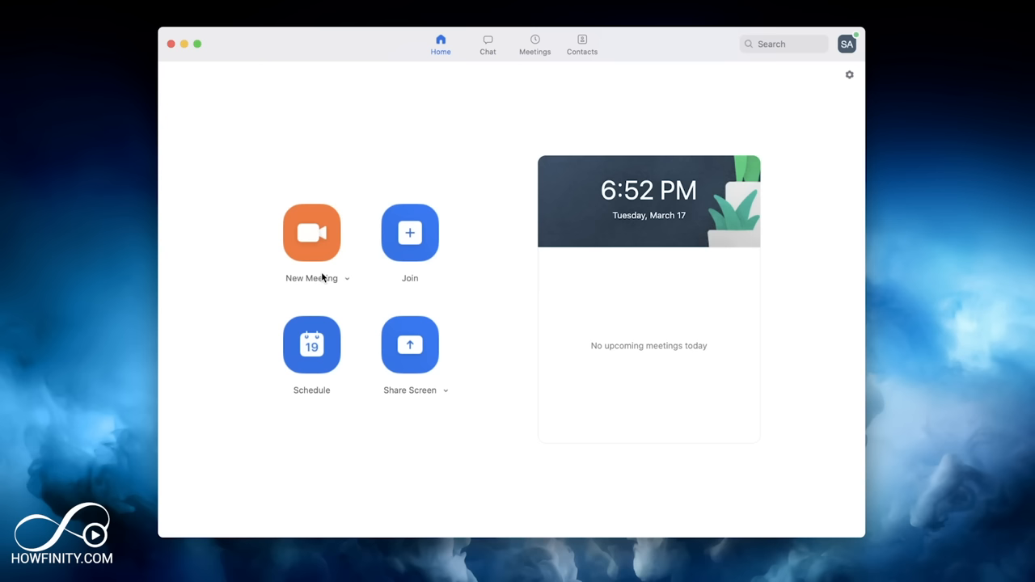